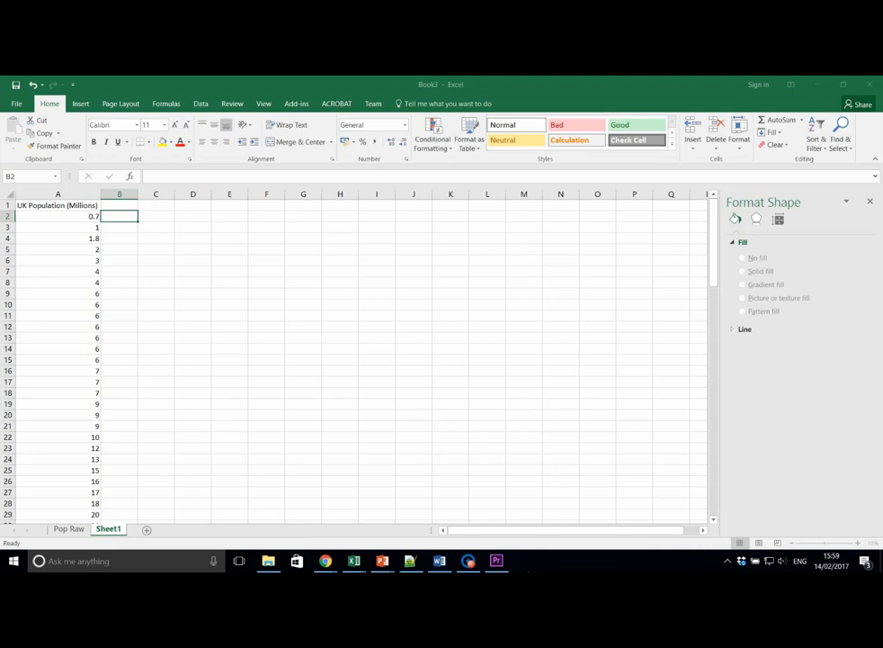
mouse_move(531, 450)
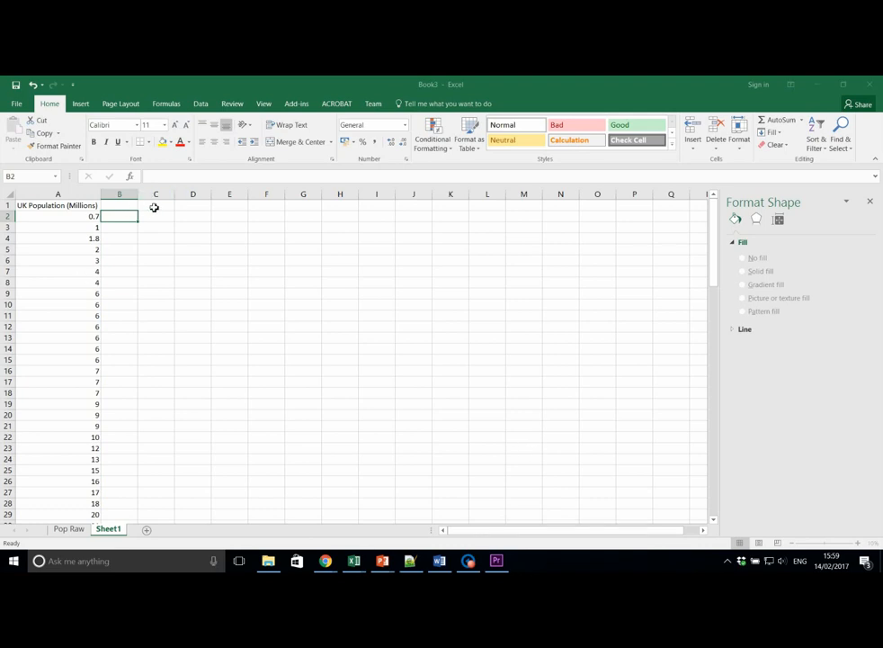
Enter the 'Bins' heading in C1 and the first bin values 0, 5 and 10 below it.
text(Bin)
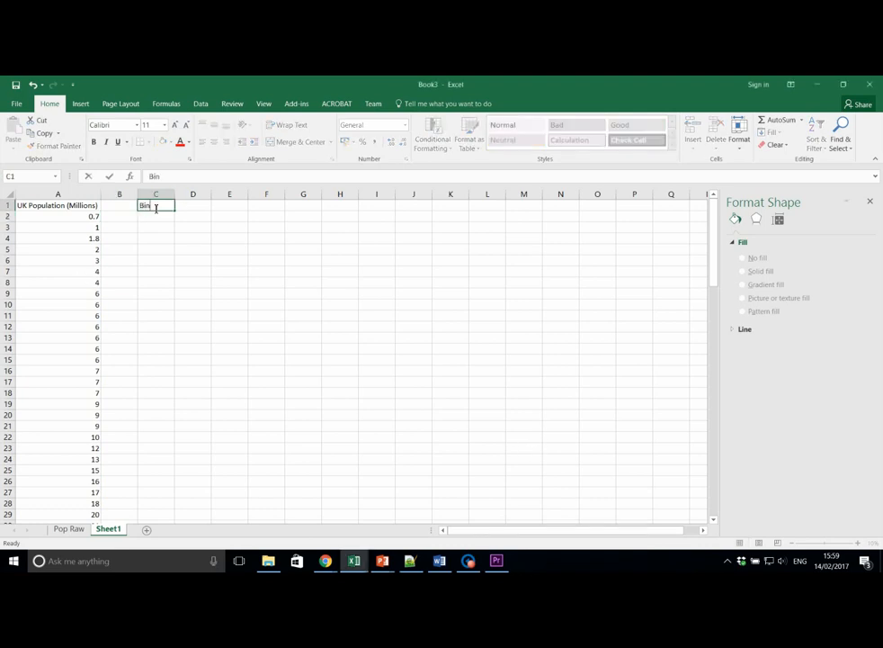
key(Return)
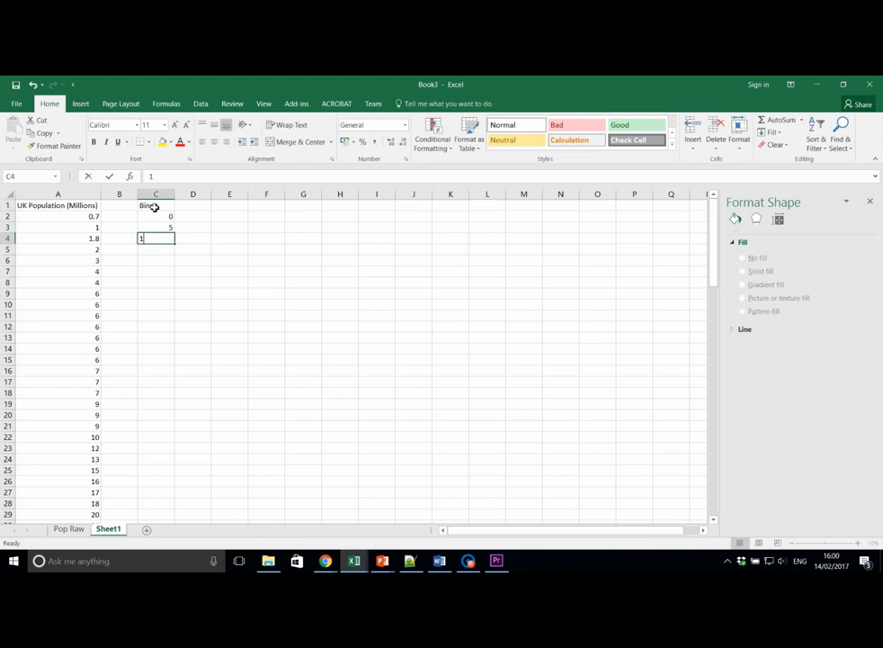
text(10)
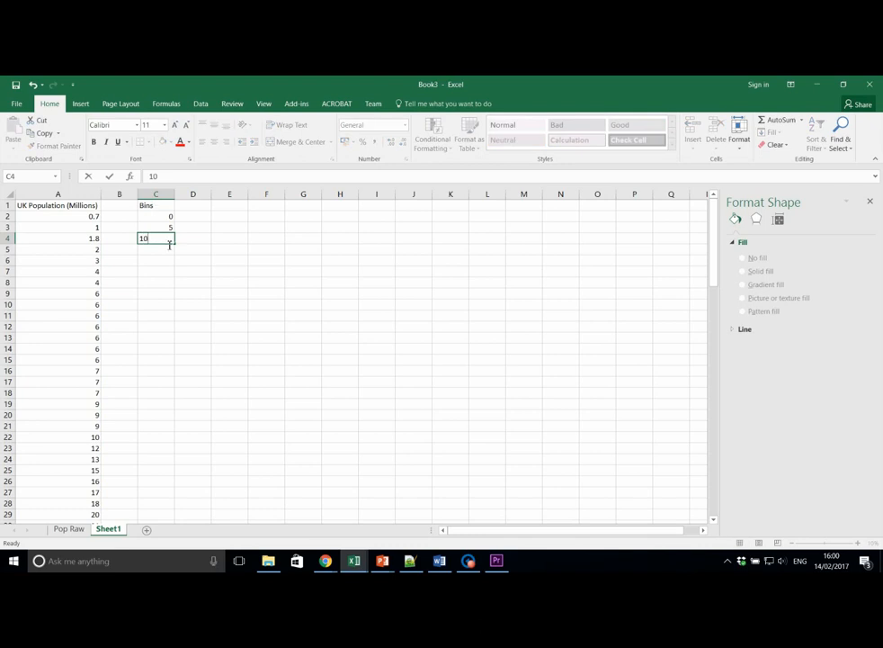
key(Return)
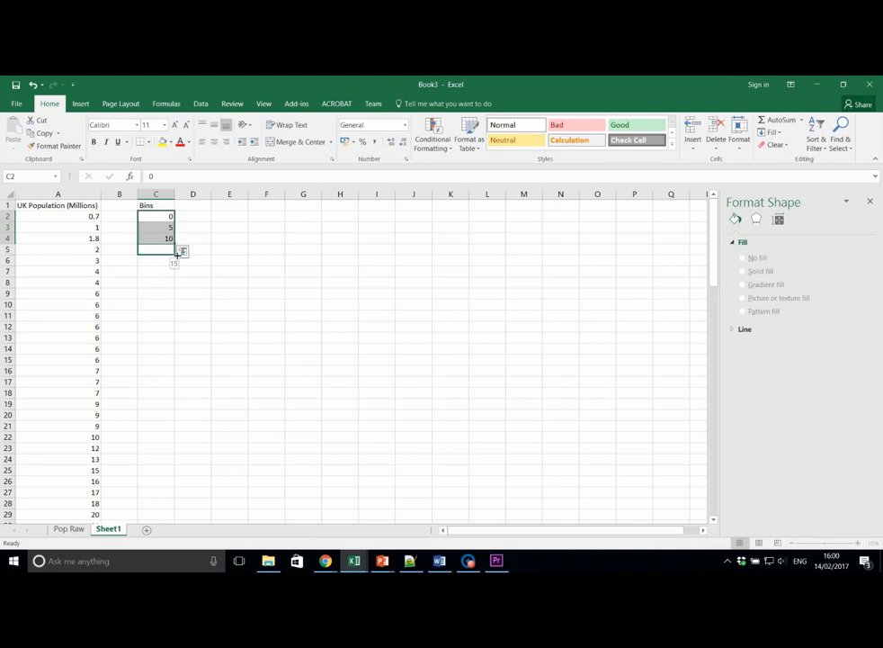
Autofill the bin series down column C in steps of 5 up to 80.
drag(155, 248, 155, 413)
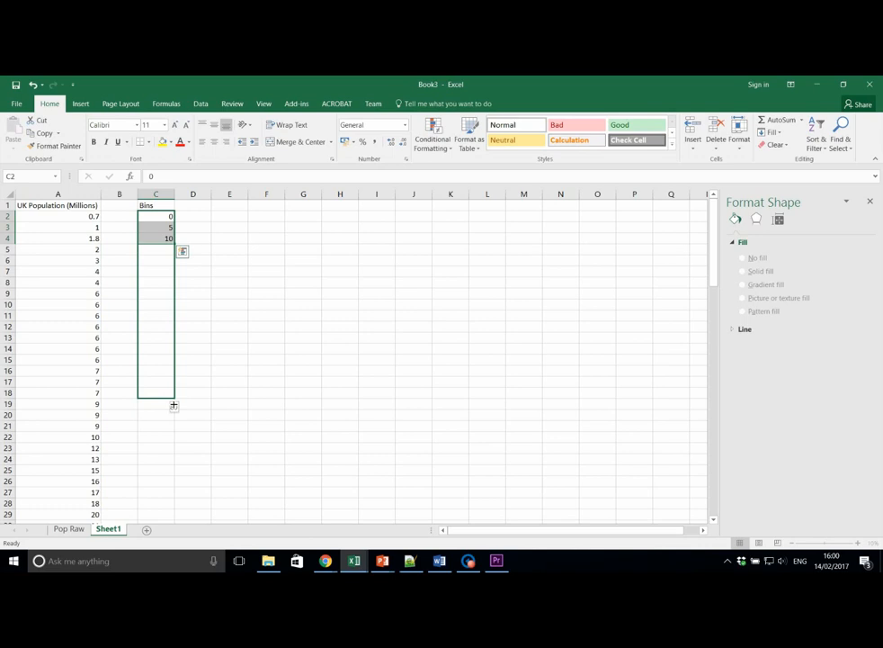
drag(181, 250, 172, 405)
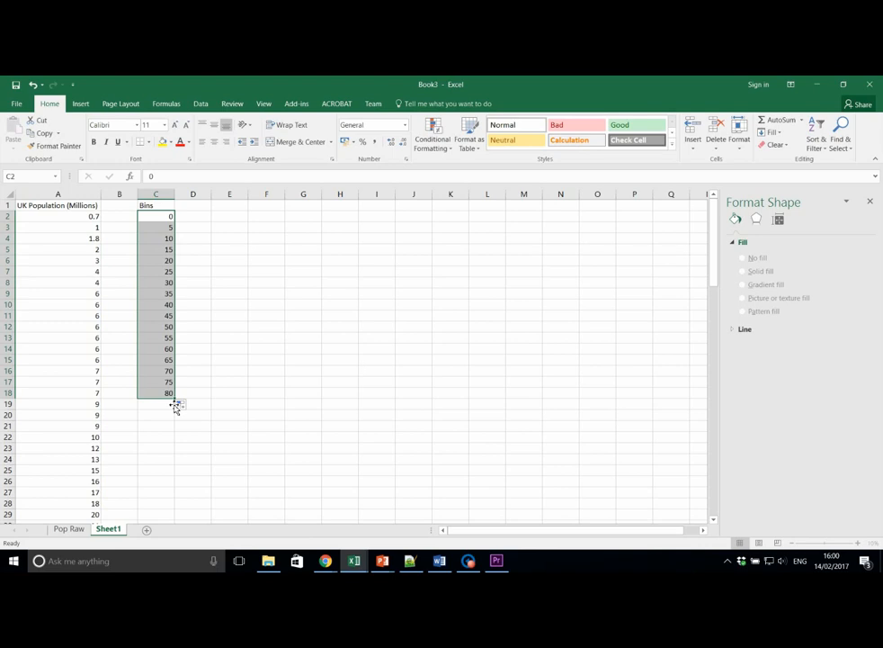
mouse_move(243, 286)
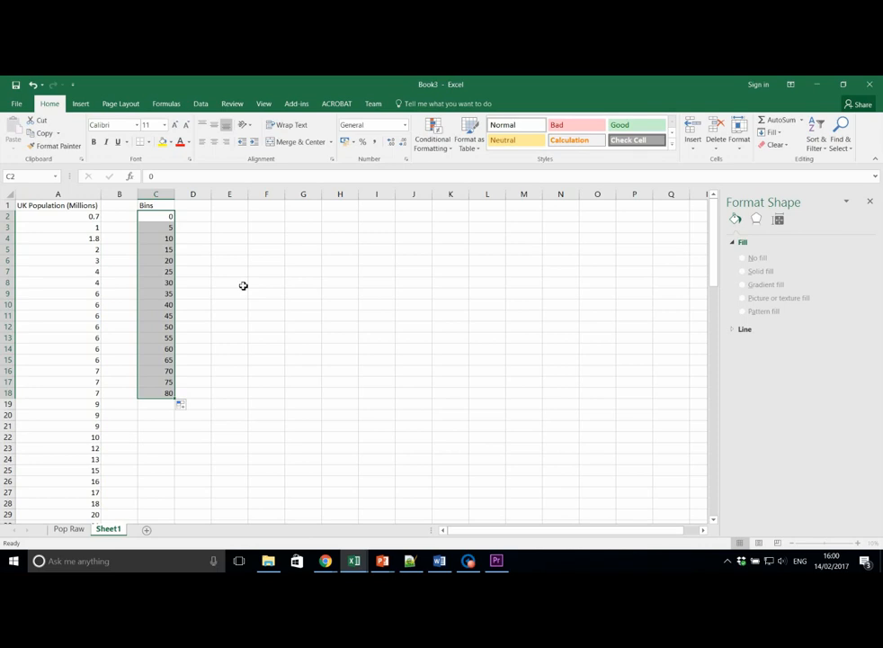
mouse_move(234, 216)
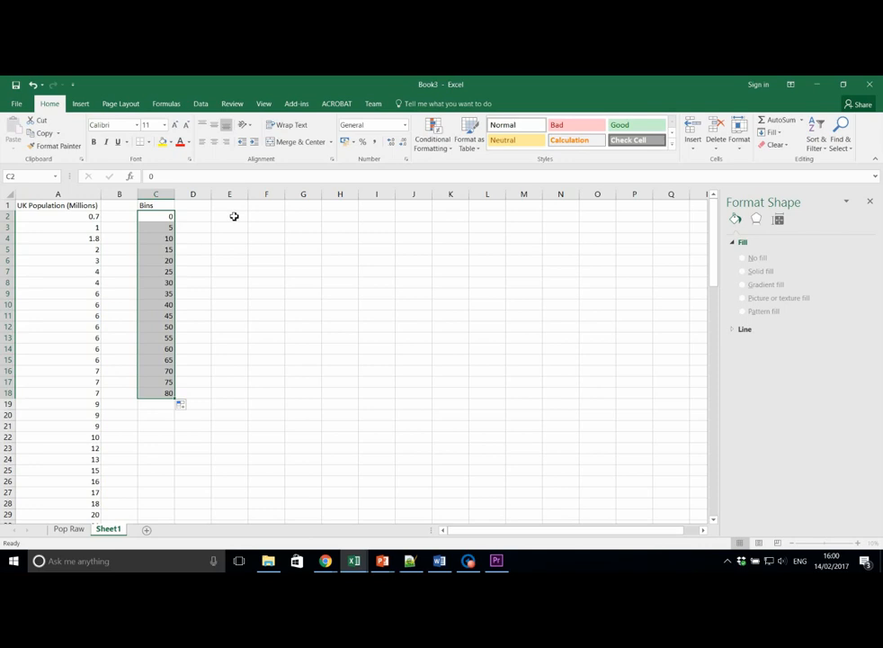
Choose the Histogram tool in Data Analysis and set input range, bin range, output E1, cumulative percentage and chart output.
click(192, 216)
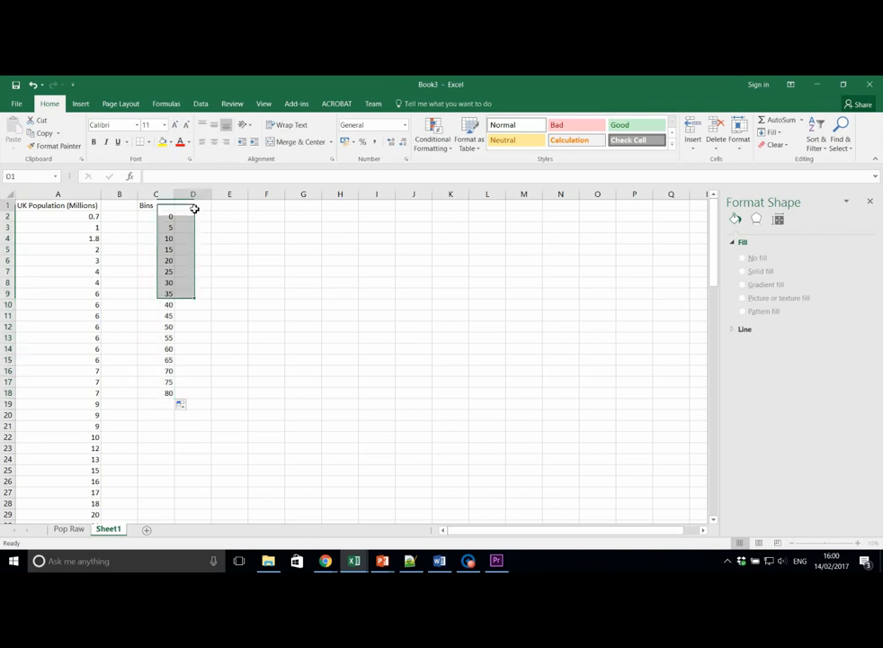
scroll(right, 3)
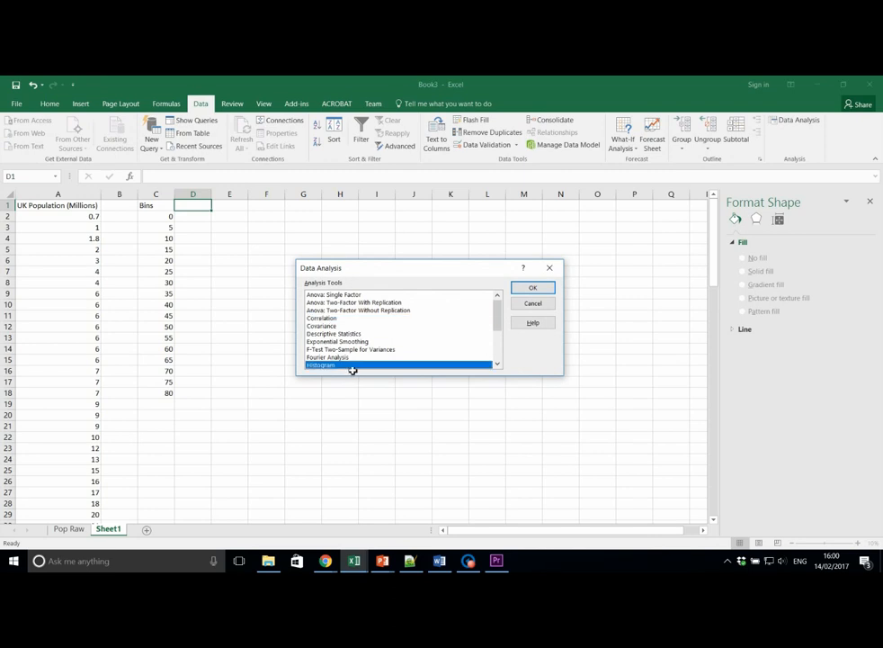
click(533, 288)
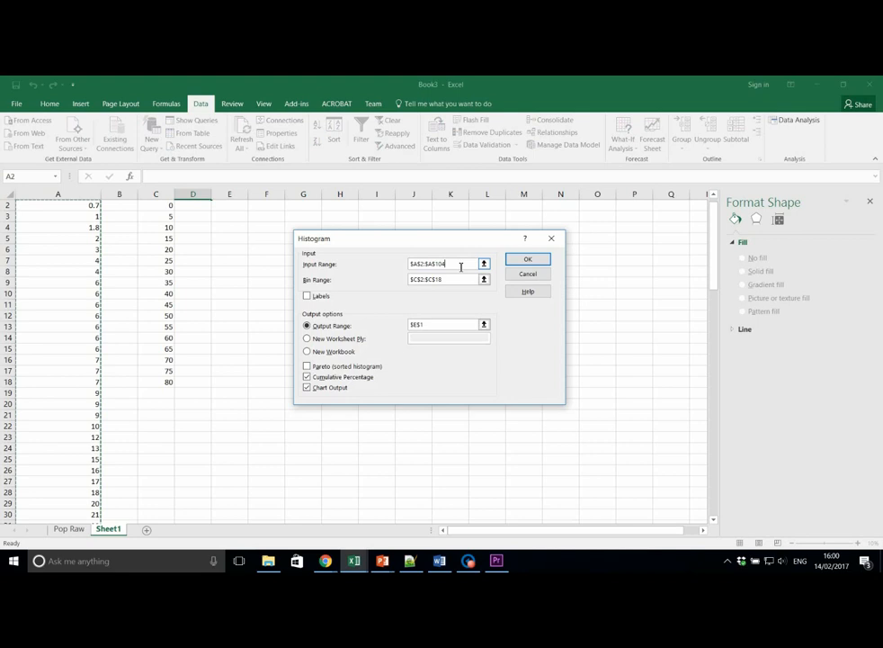
scroll(down, 3)
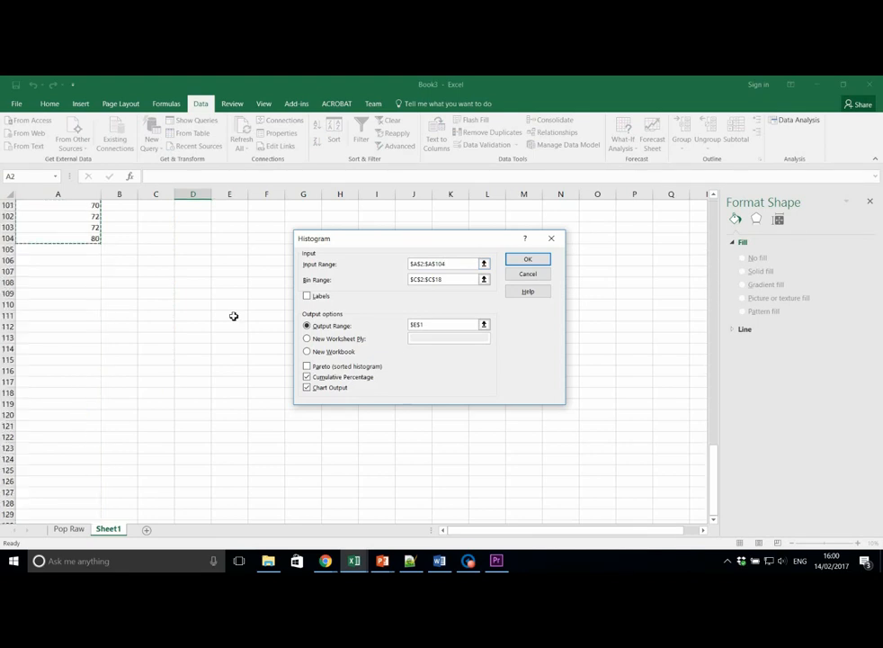
scroll(up, 3)
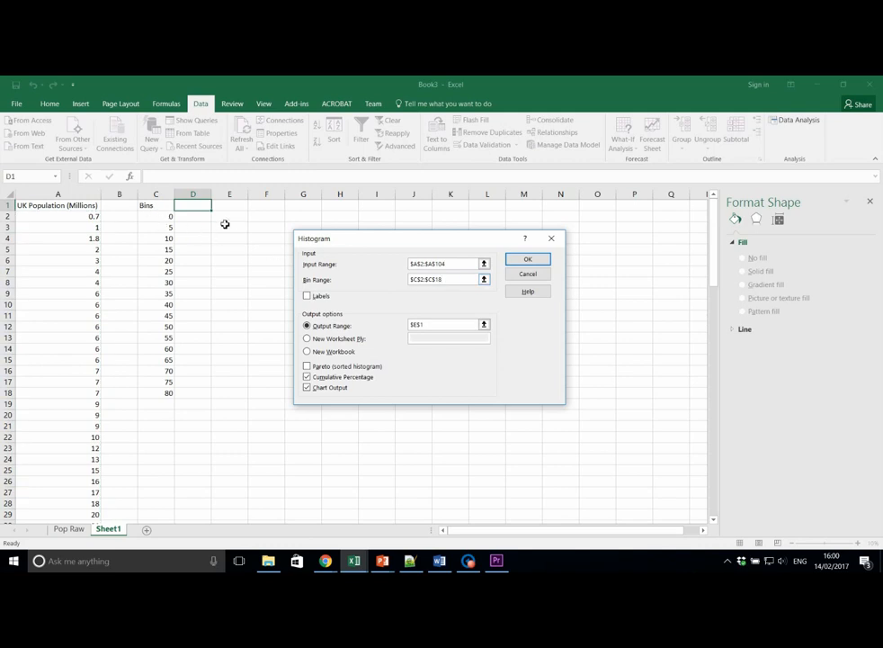
mouse_move(159, 223)
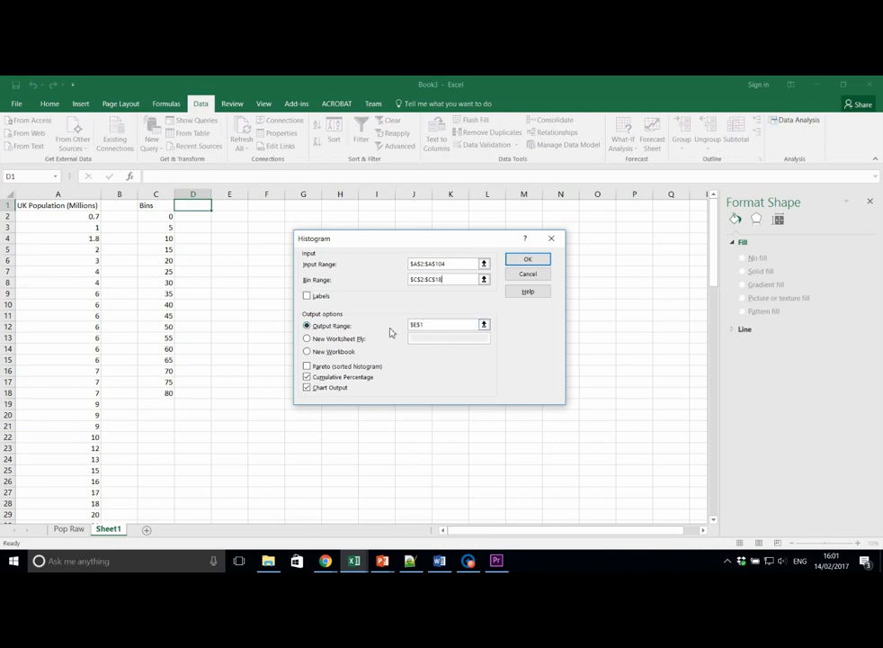
mouse_move(412, 333)
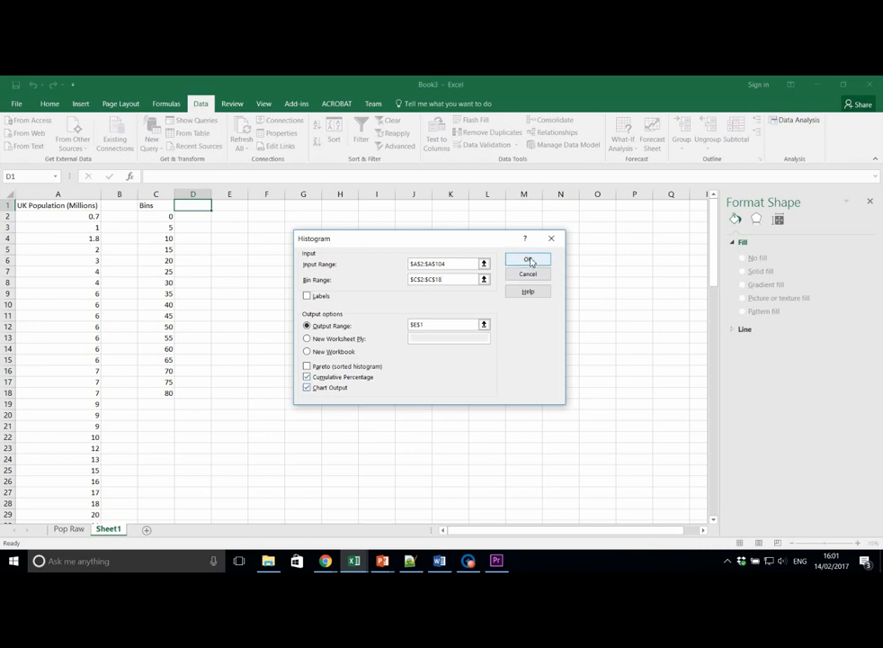
Run the Histogram analysis to generate the frequency and cumulative percentage table with its chart.
click(529, 259)
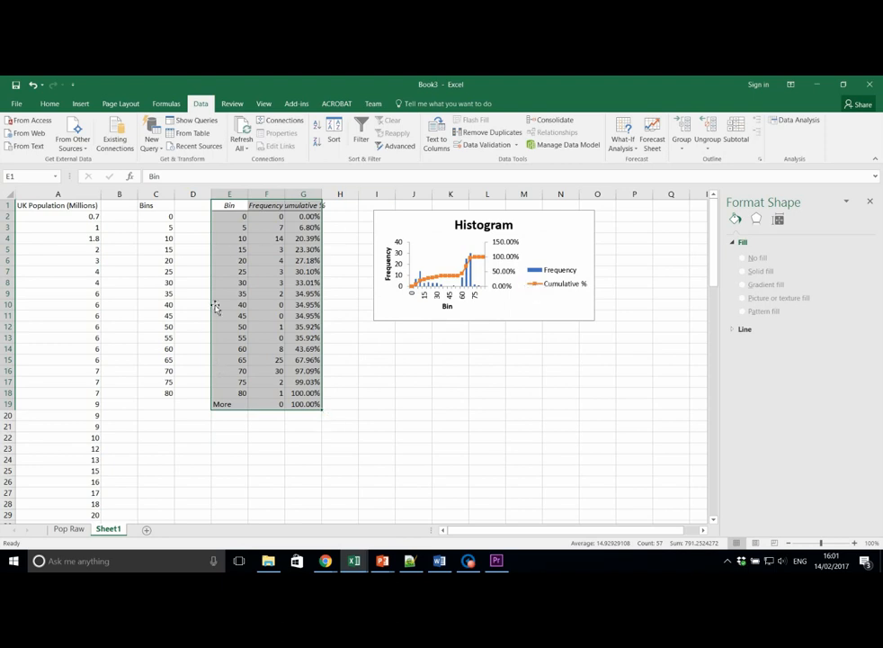
mouse_move(281, 237)
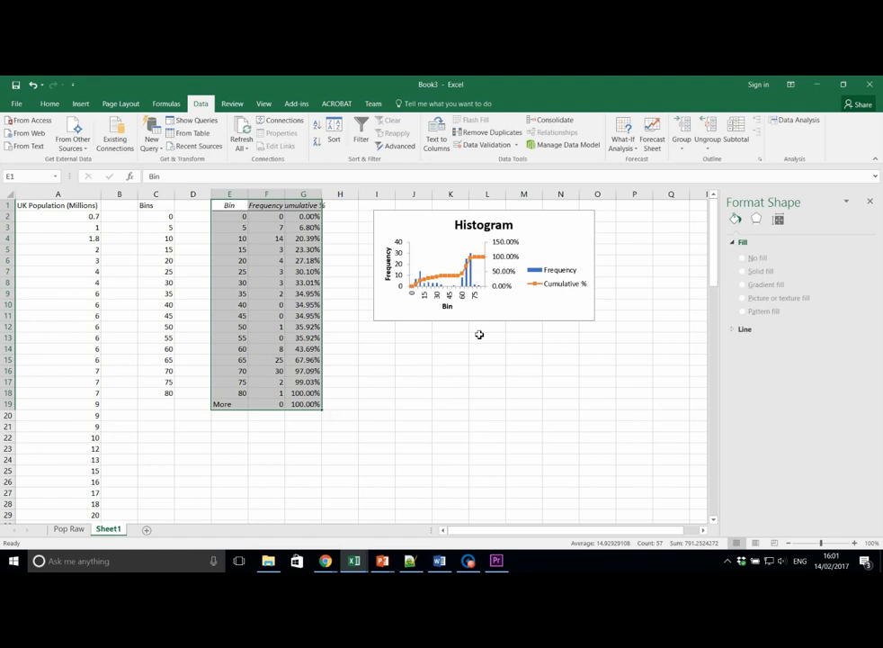
mouse_move(579, 241)
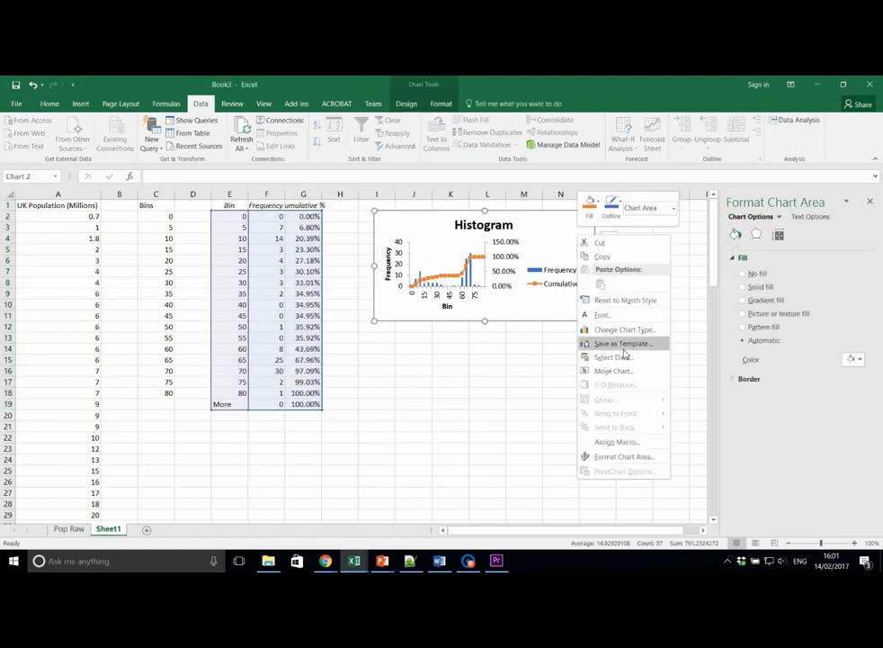
Move the histogram chart to a new sheet named 'Histo'.
click(616, 371)
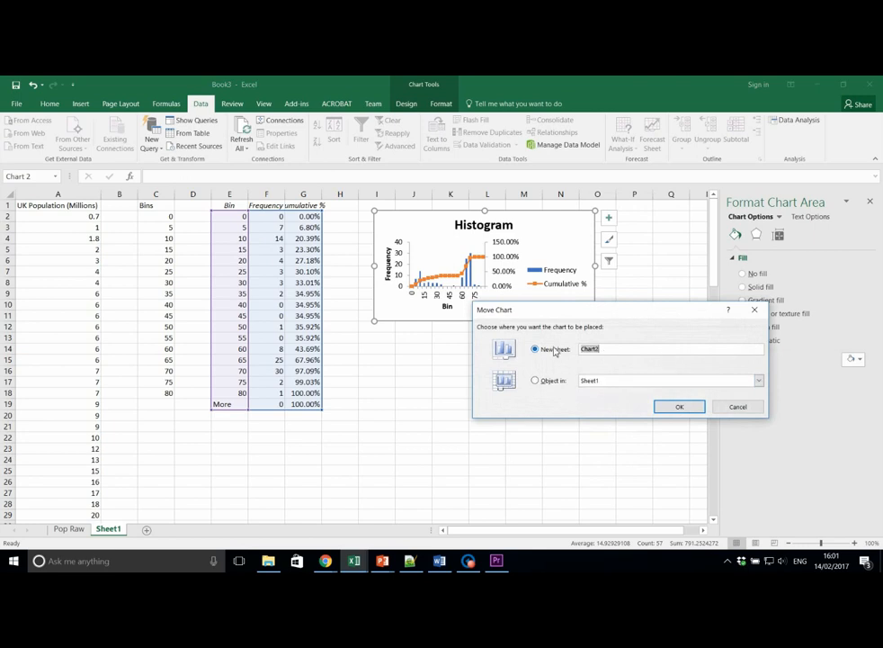
text(His)
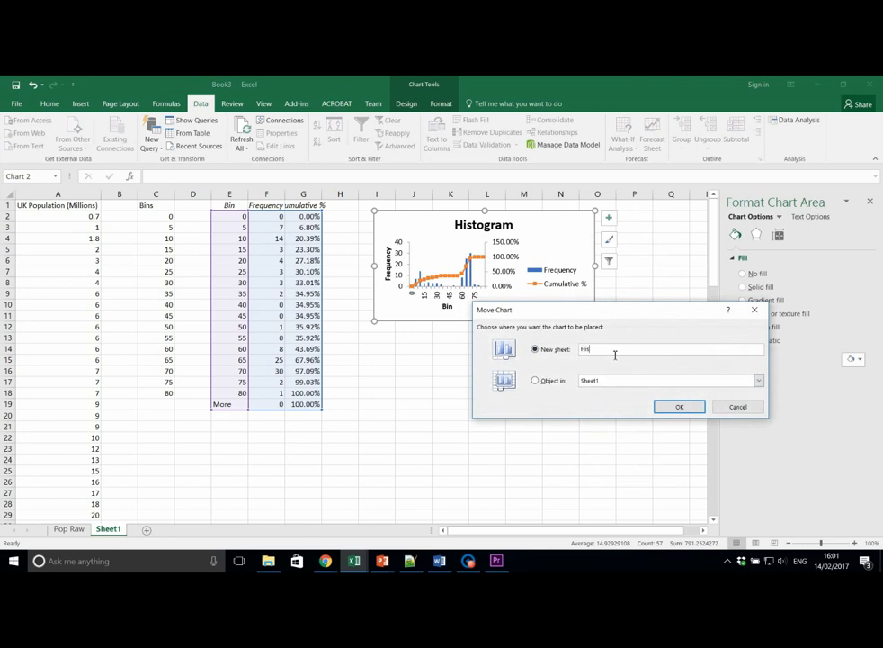
click(680, 407)
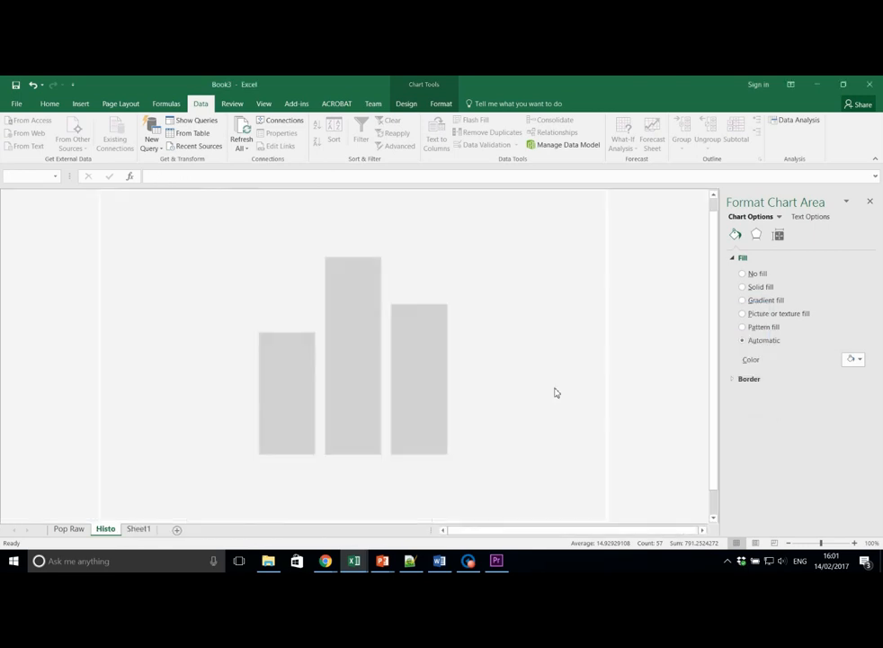
click(352, 360)
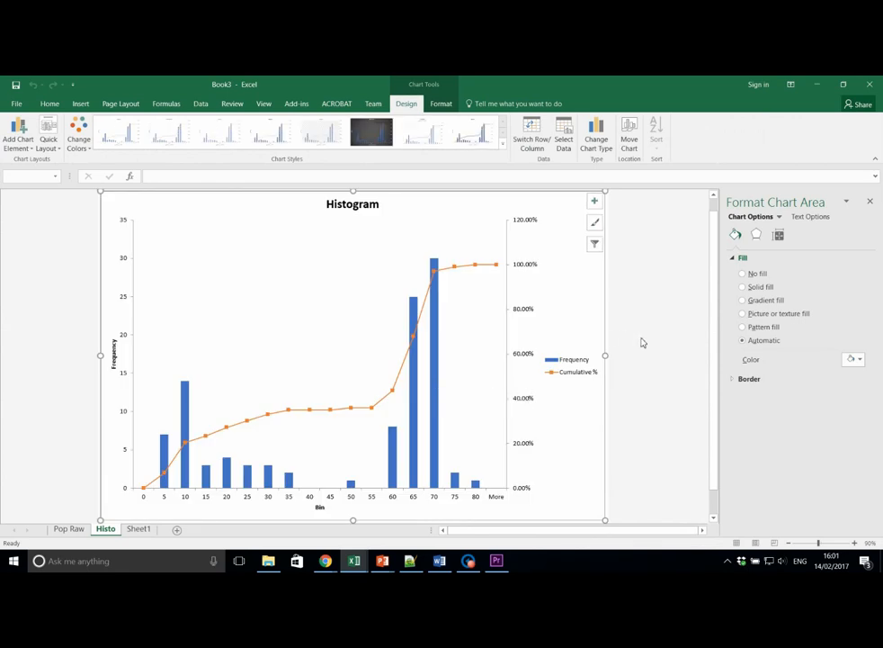
mouse_move(598, 292)
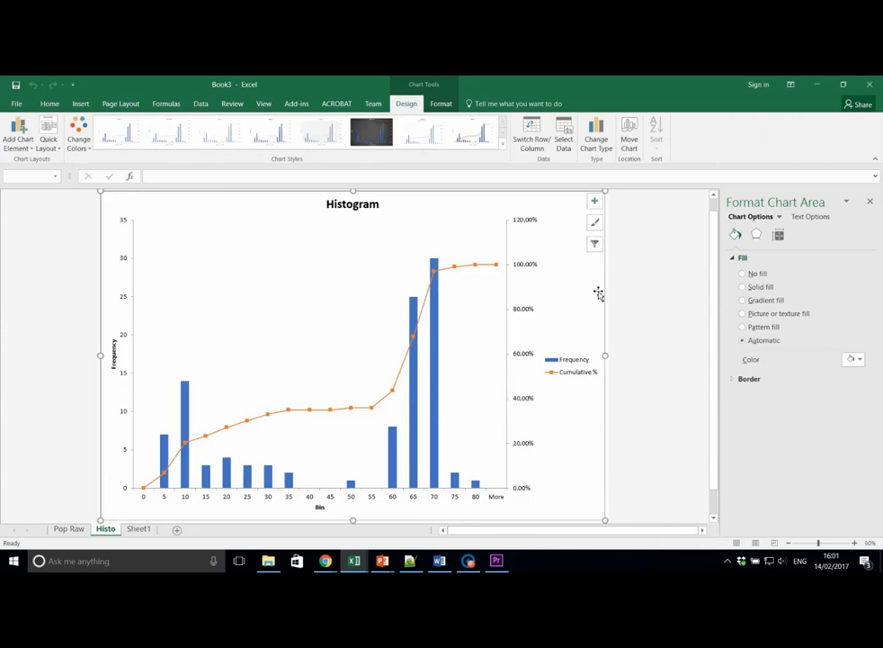
mouse_move(195, 388)
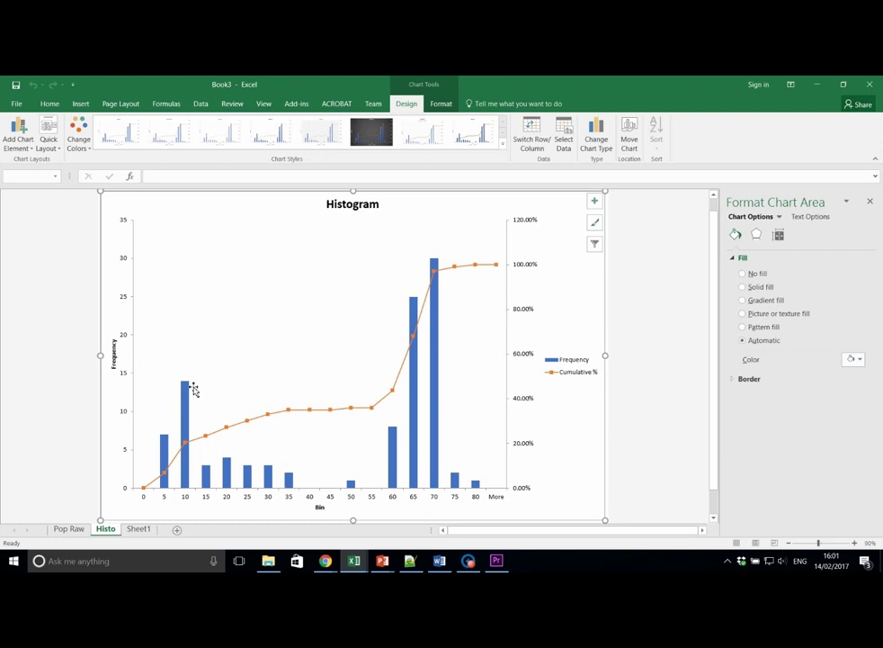
mouse_move(128, 378)
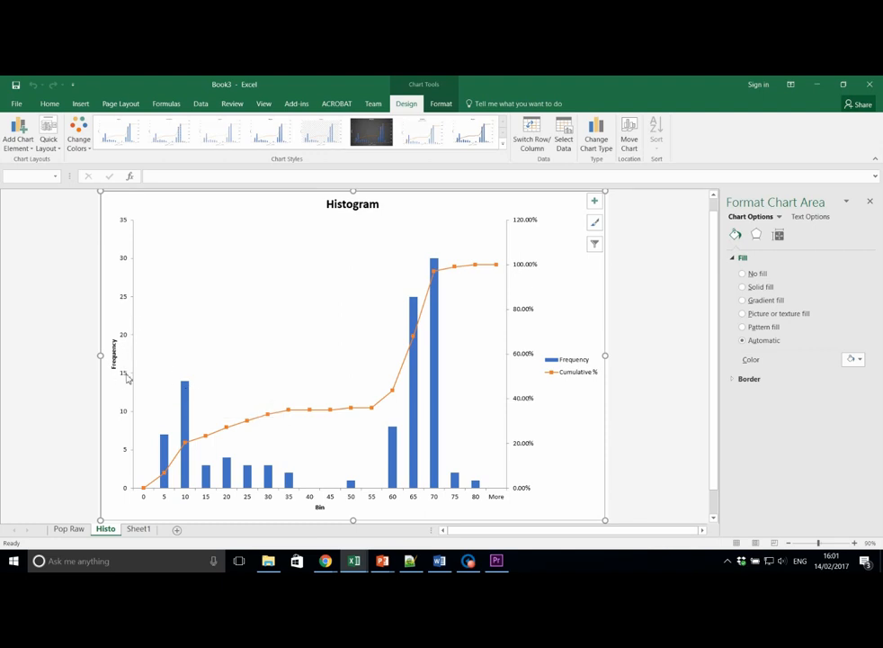
mouse_move(234, 421)
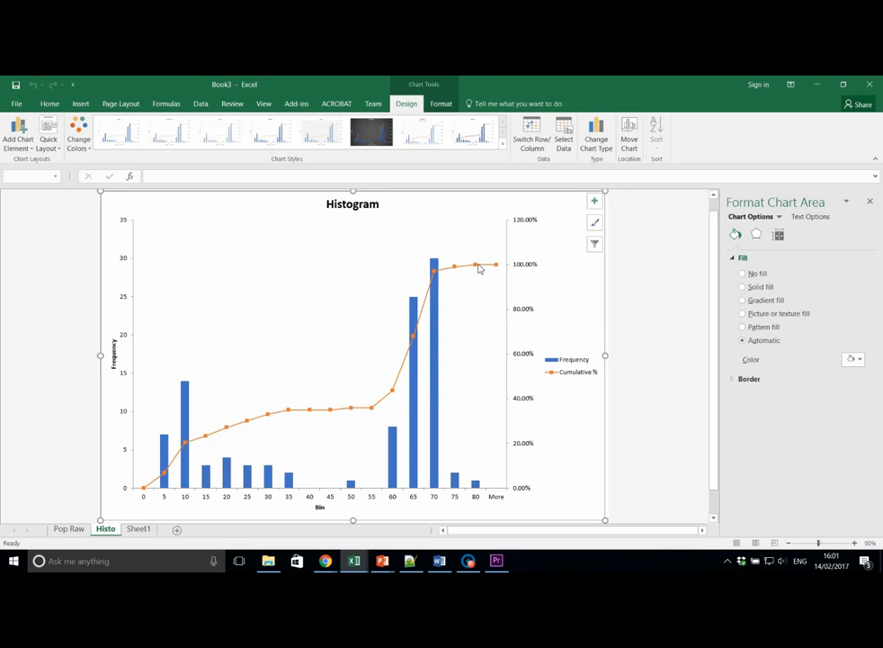
mouse_move(536, 218)
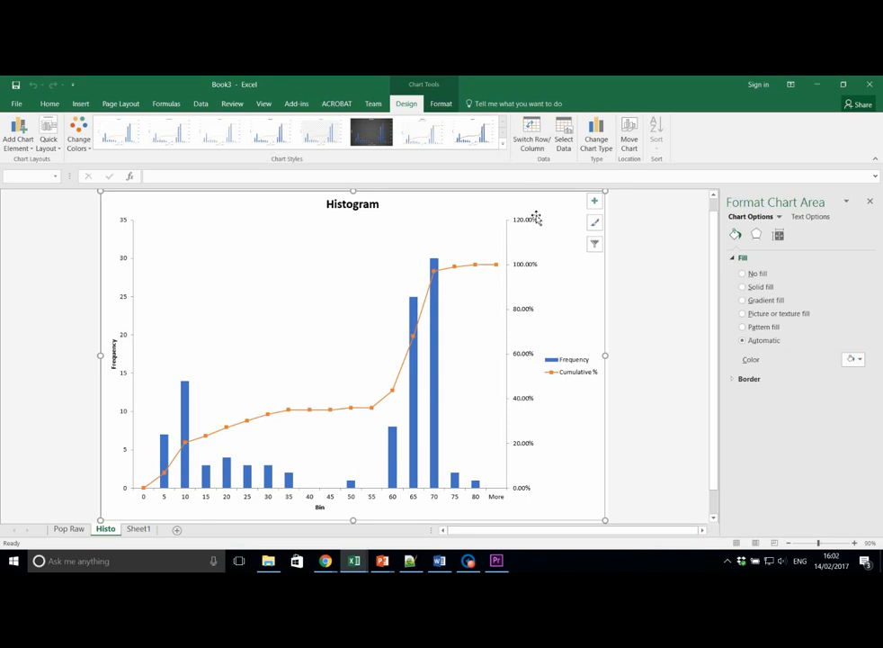
mouse_move(439, 331)
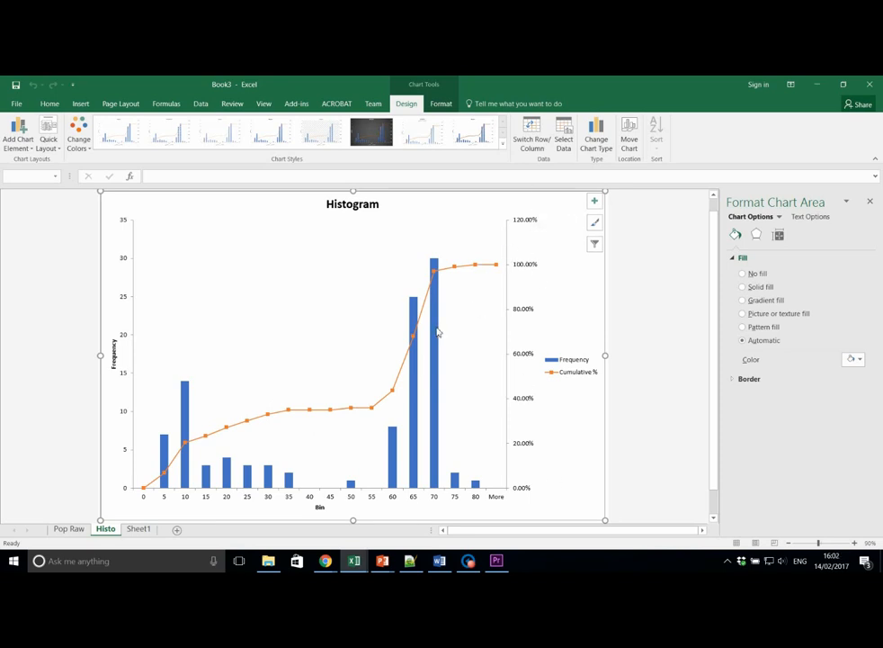
mouse_move(315, 529)
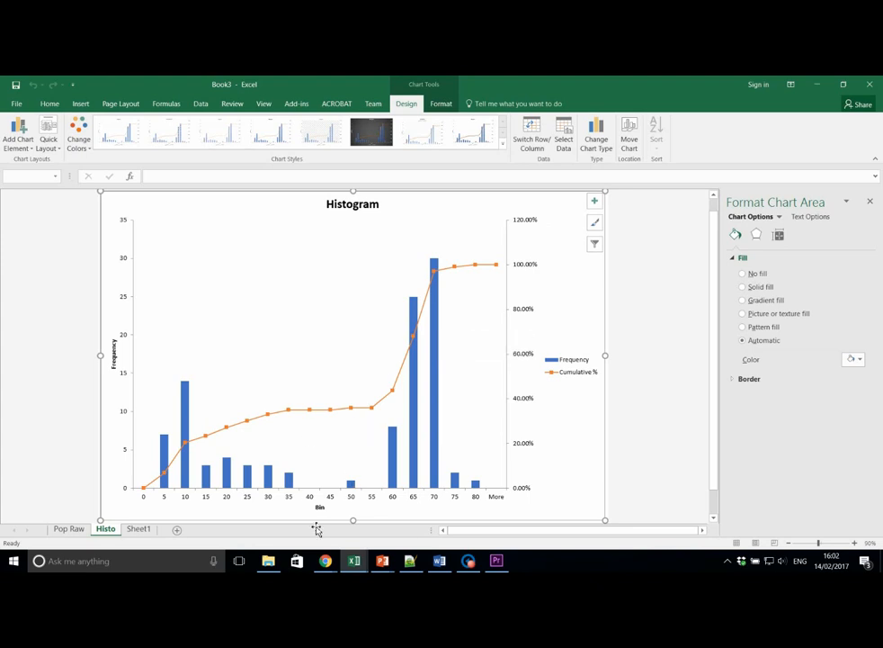
mouse_move(320, 508)
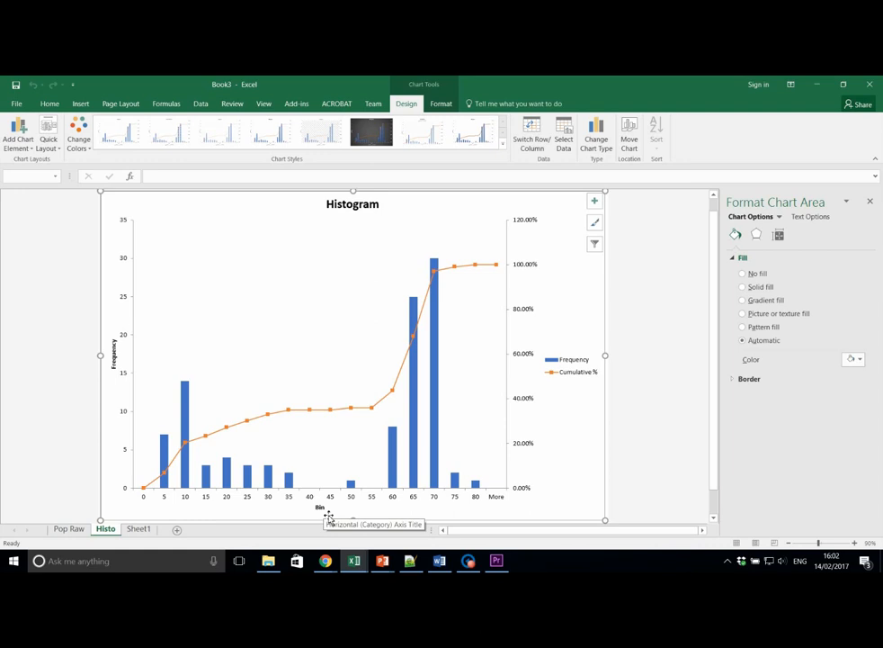
mouse_move(341, 511)
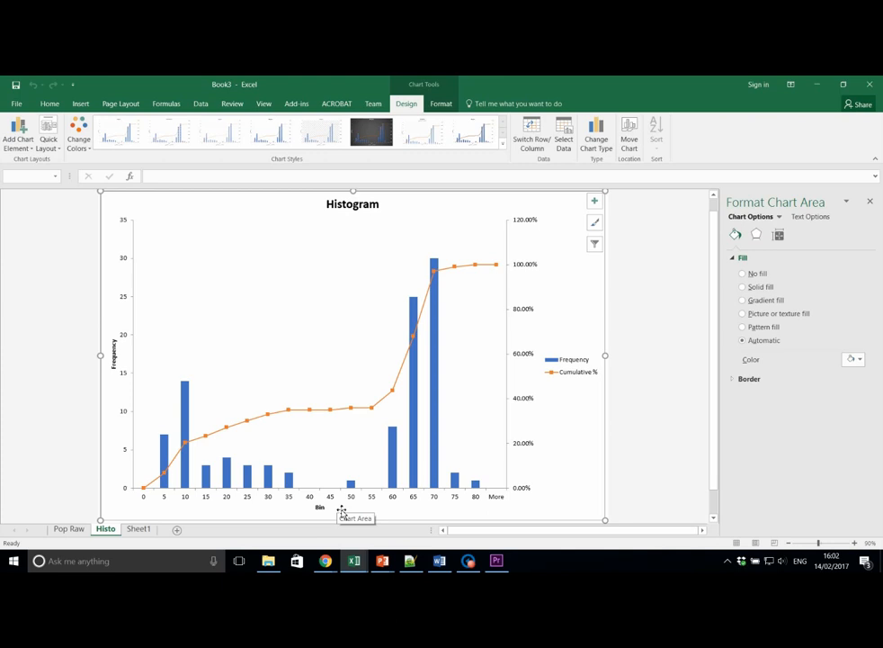
Switch to Sheet1 and select the UK Population (Millions) values in column A.
click(138, 529)
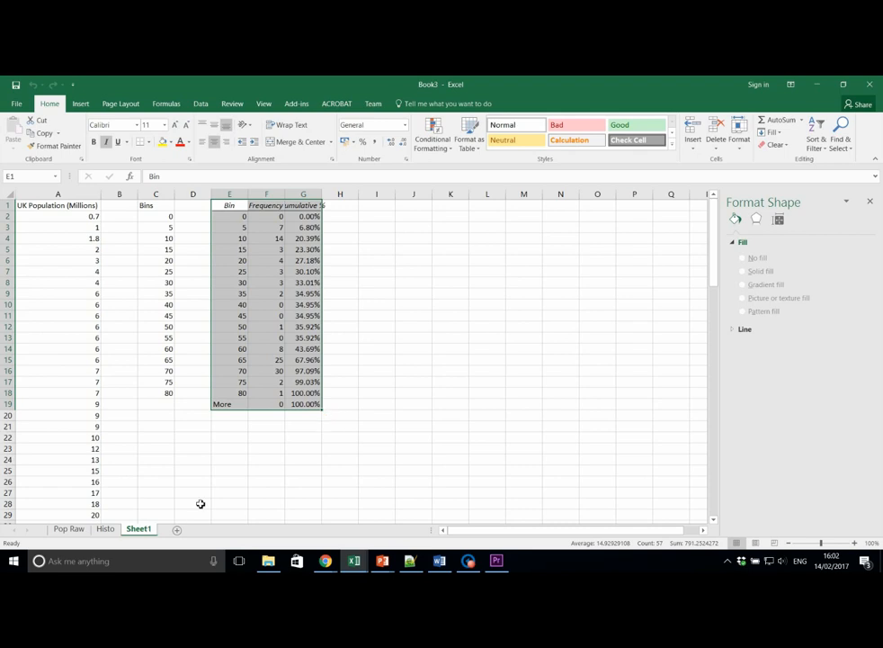
click(57, 215)
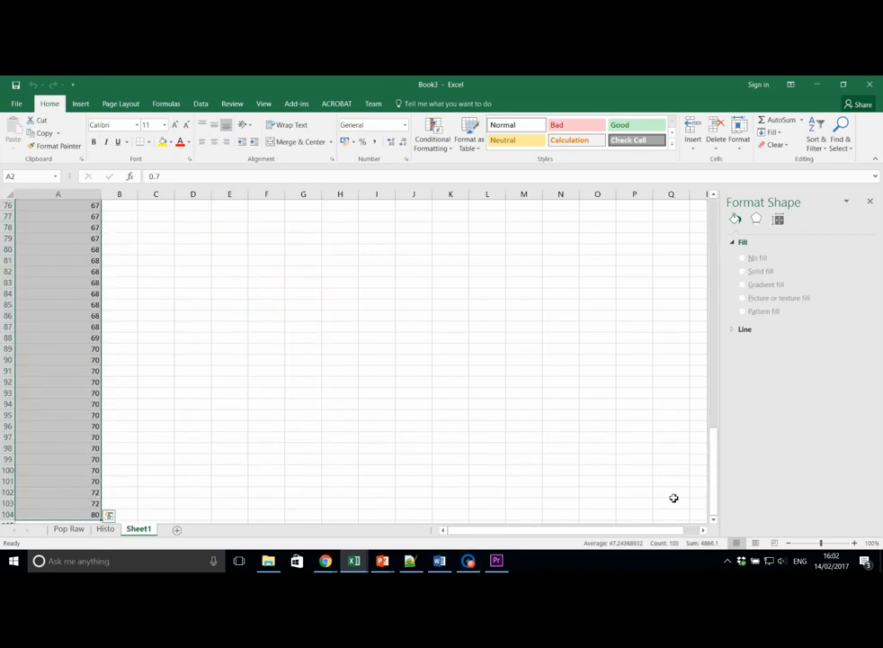
scroll(up, 3)
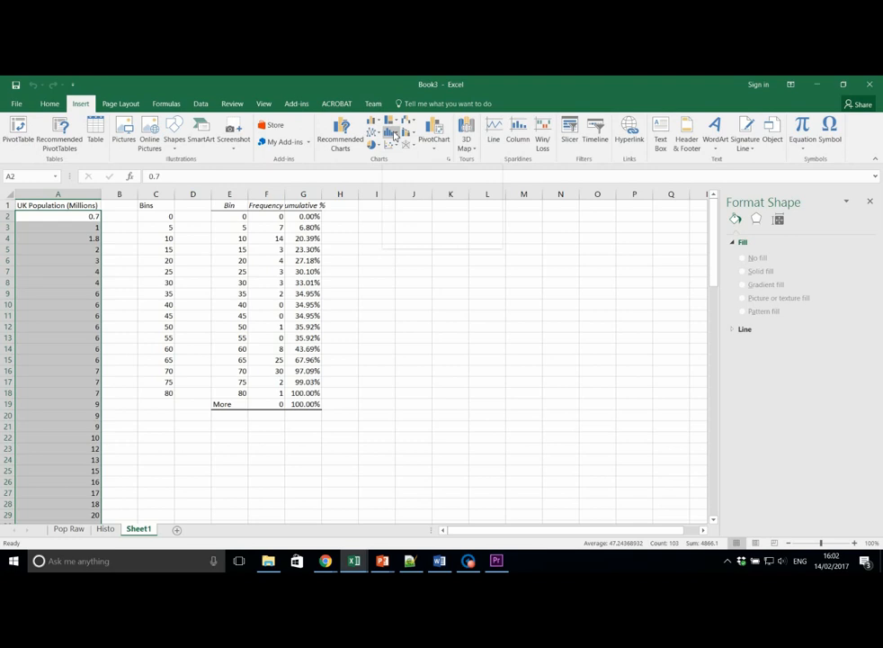
mouse_move(392, 134)
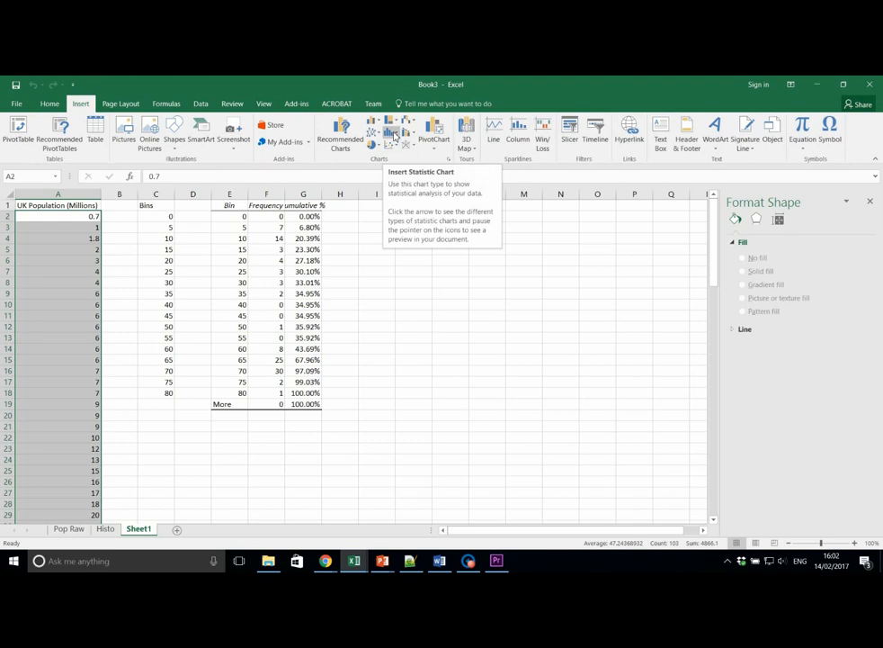
click(400, 169)
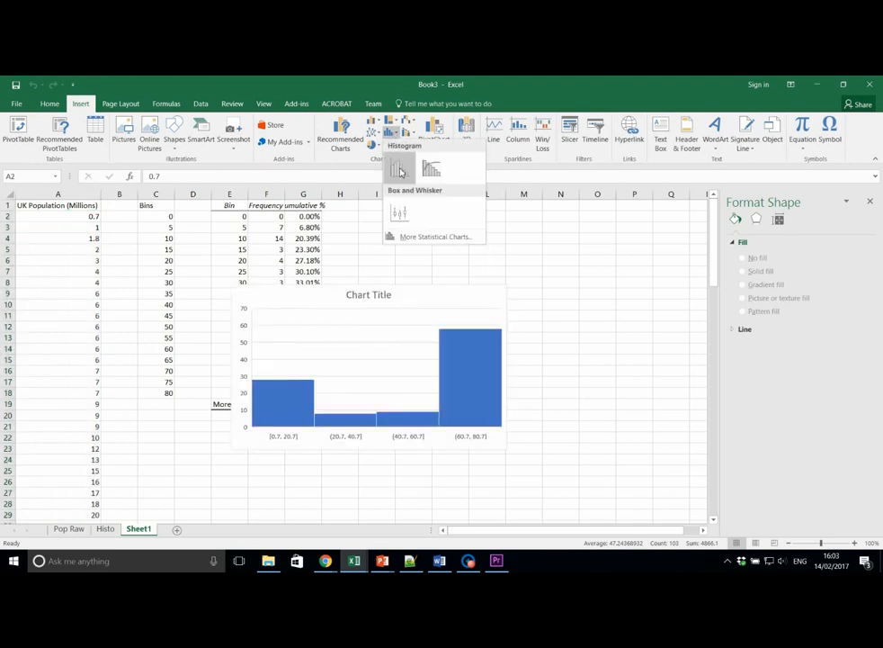
click(399, 170)
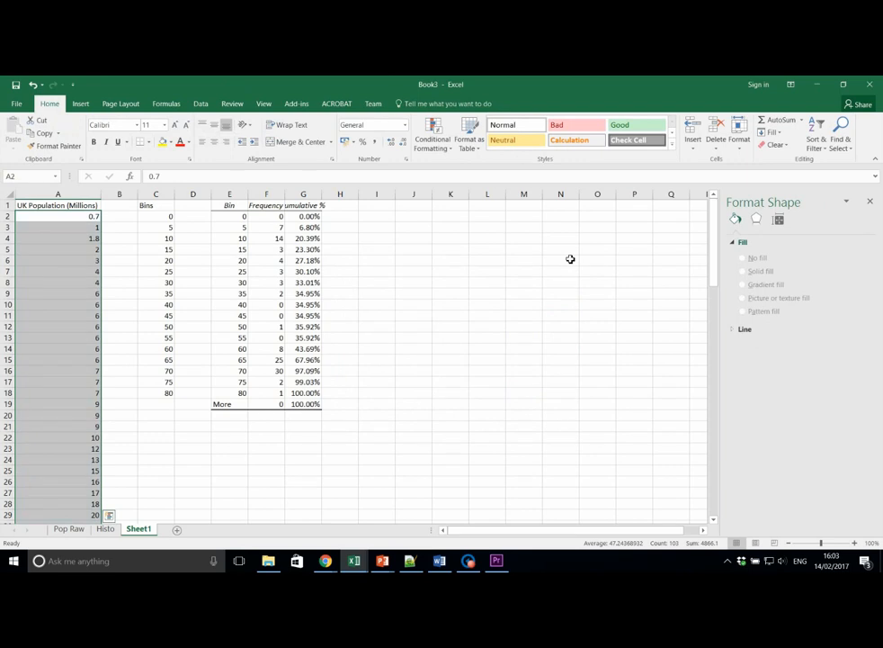
mouse_move(47, 284)
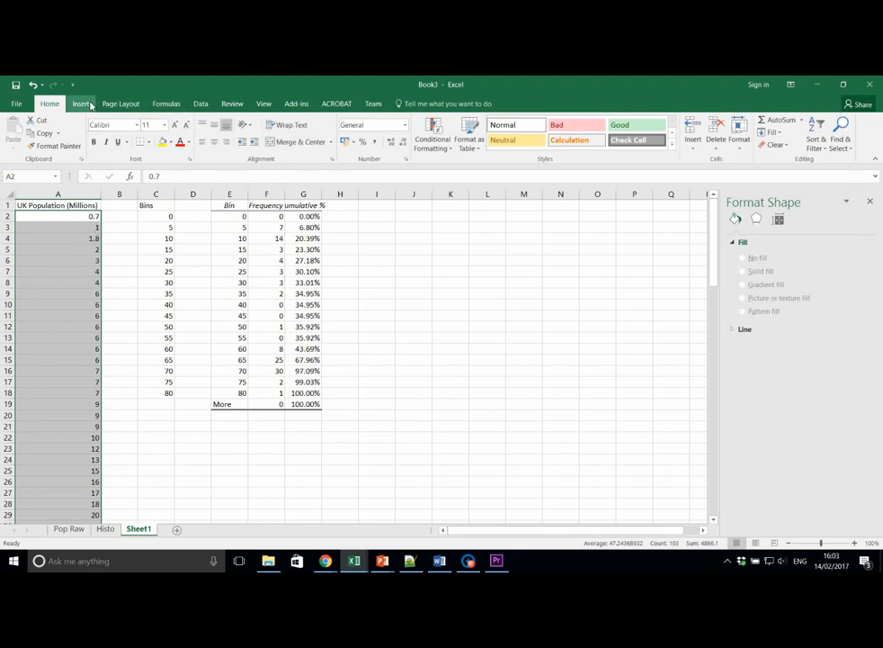
Show the Insert Statistic Chart list containing the Box and Whisker type.
click(79, 102)
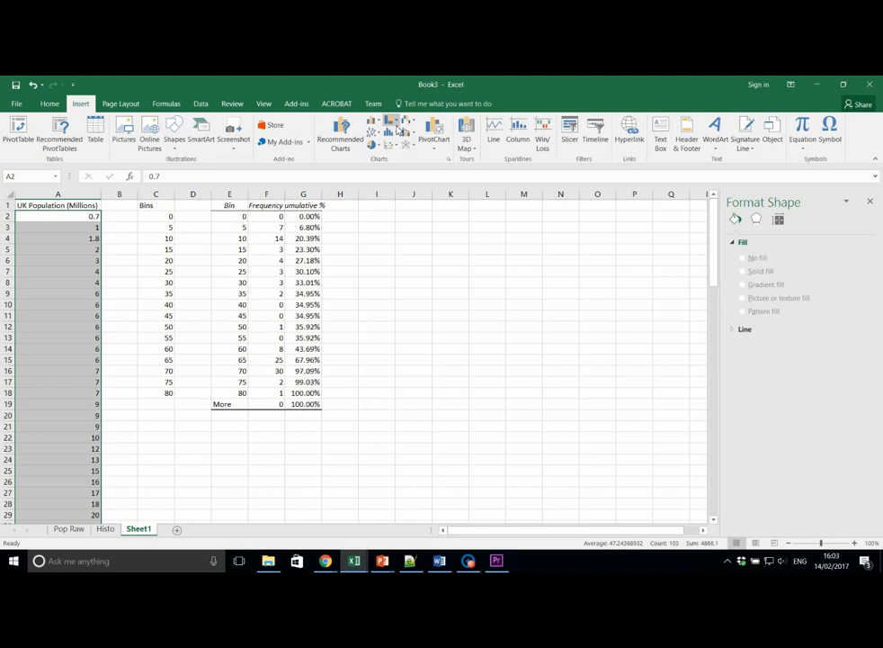
click(390, 129)
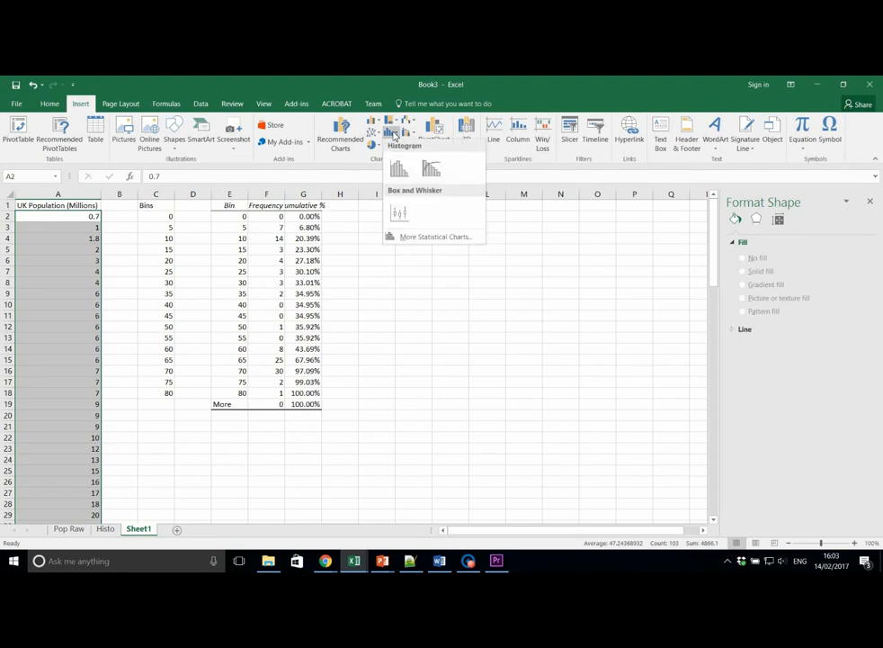
Insert a box-and-whisker chart of the UK population values onto Sheet1.
click(399, 212)
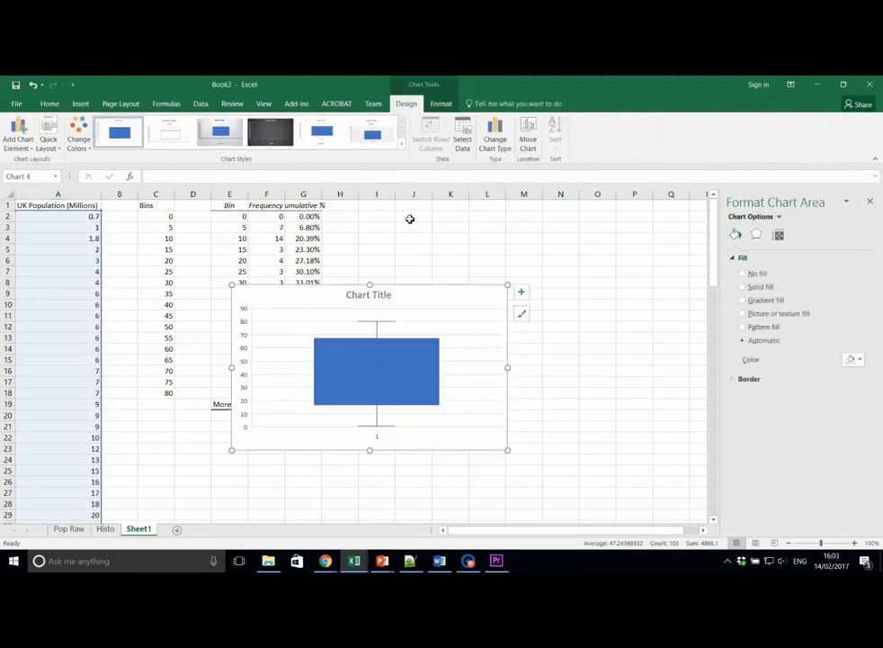
mouse_move(410, 407)
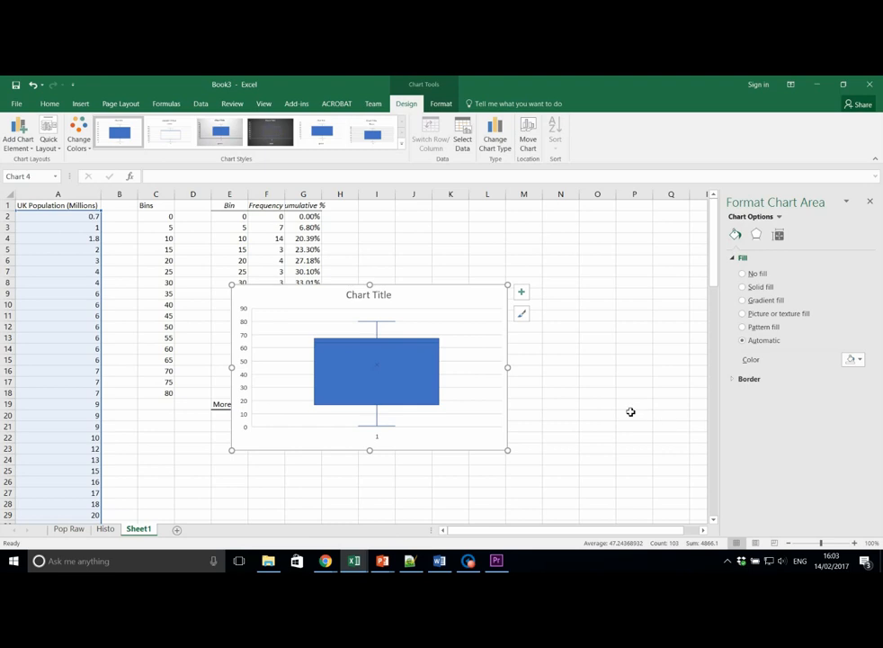
mouse_move(404, 349)
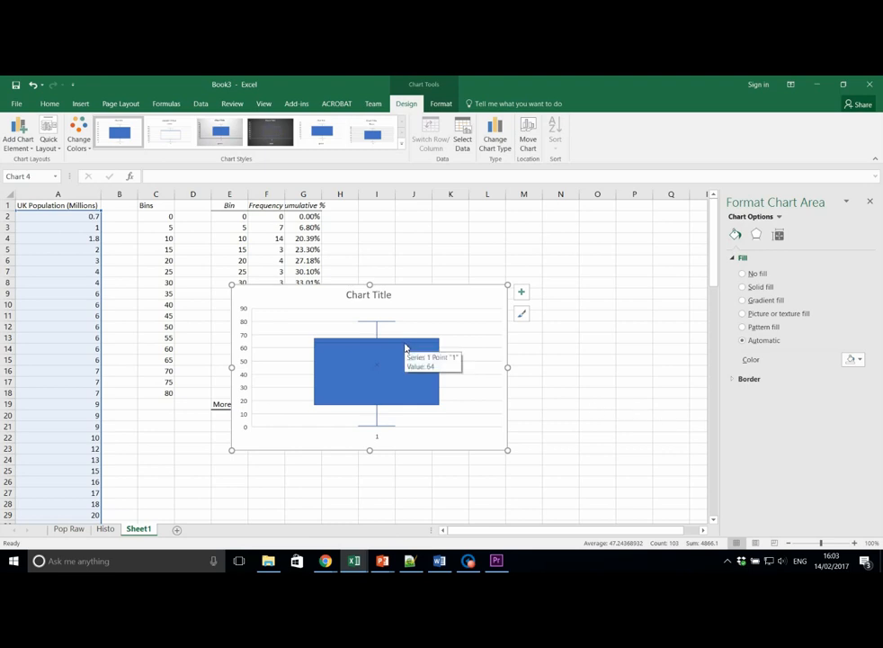
mouse_move(417, 421)
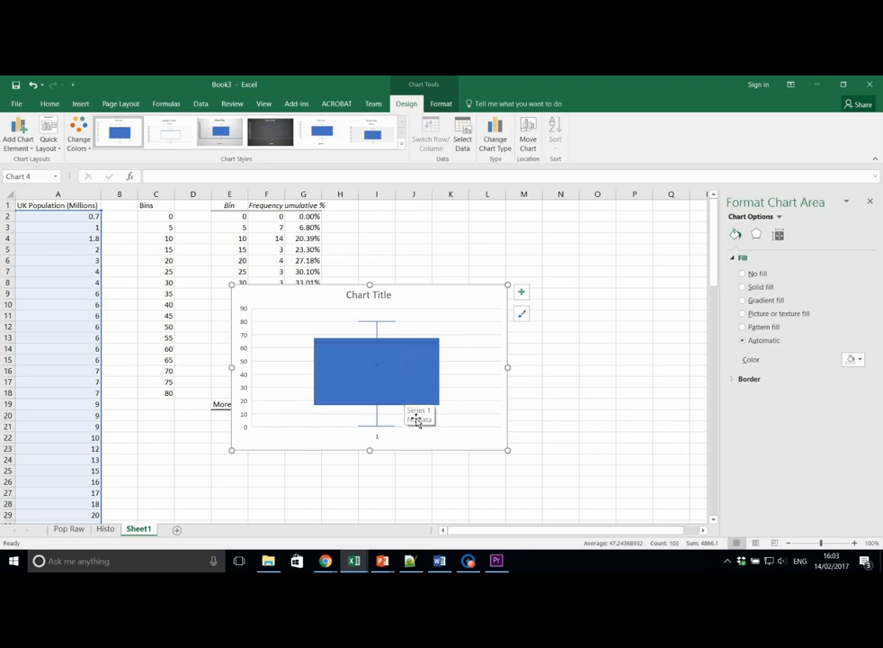
mouse_move(418, 338)
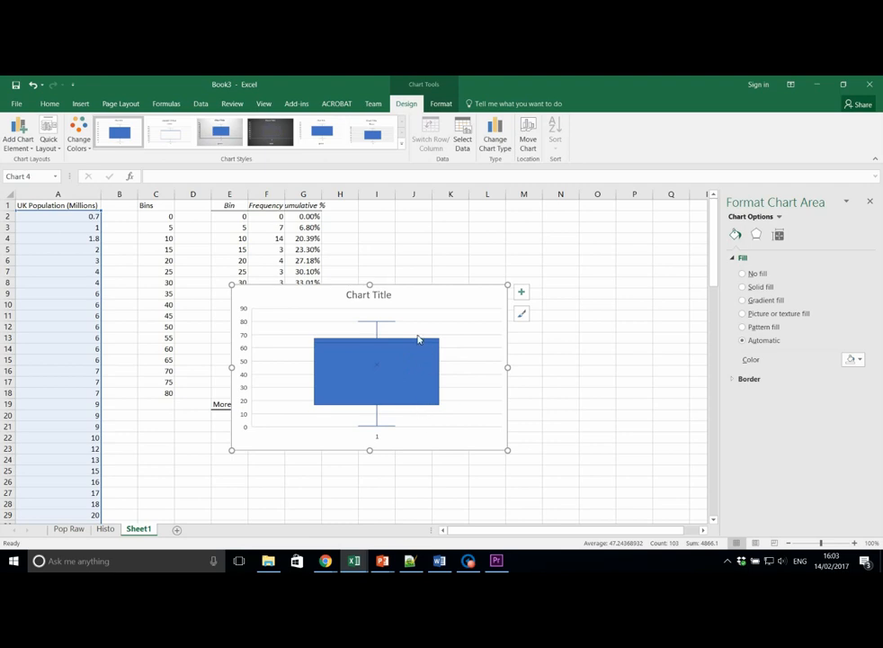
mouse_move(406, 336)
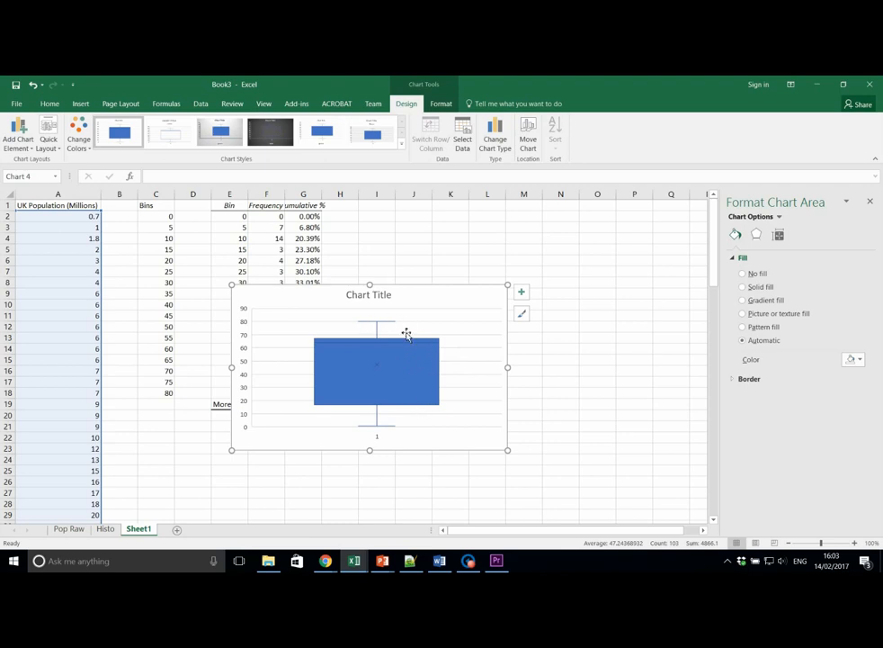
mouse_move(410, 446)
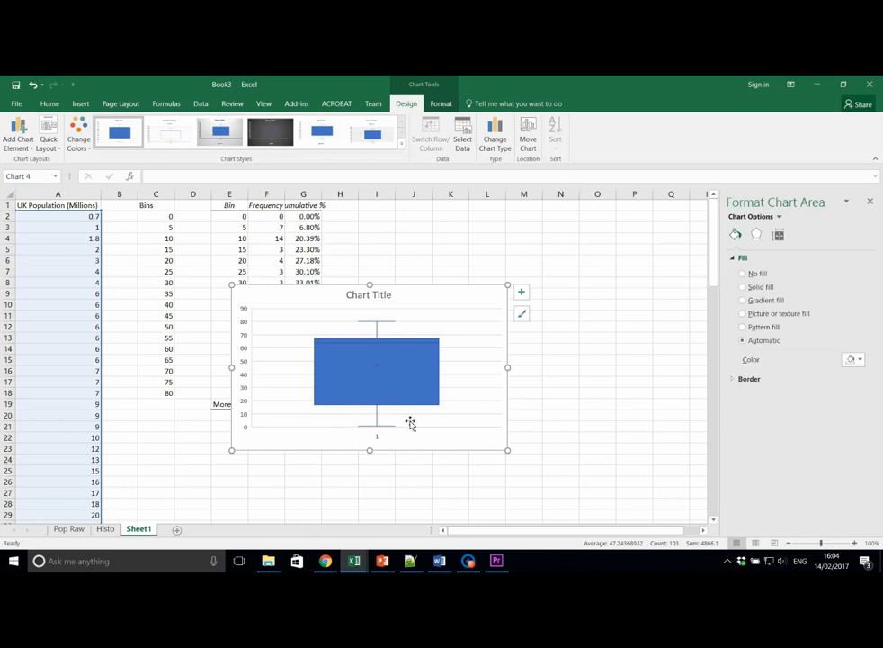
mouse_move(428, 457)
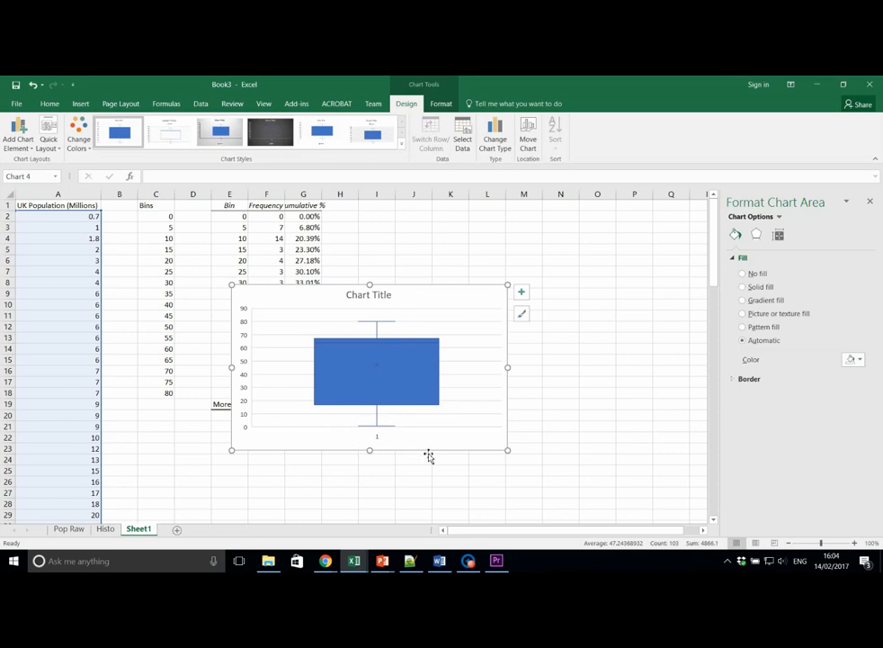
mouse_move(428, 457)
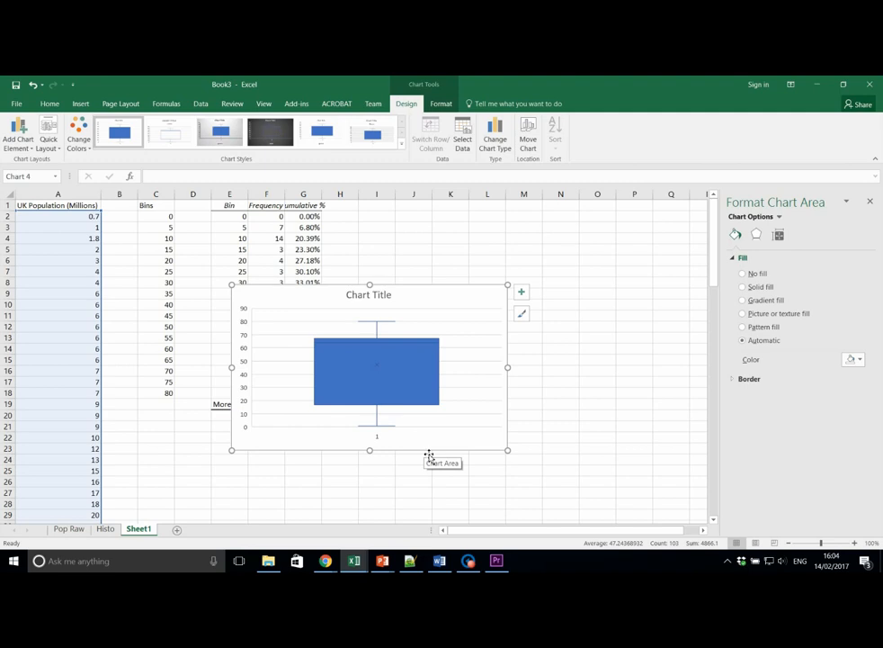